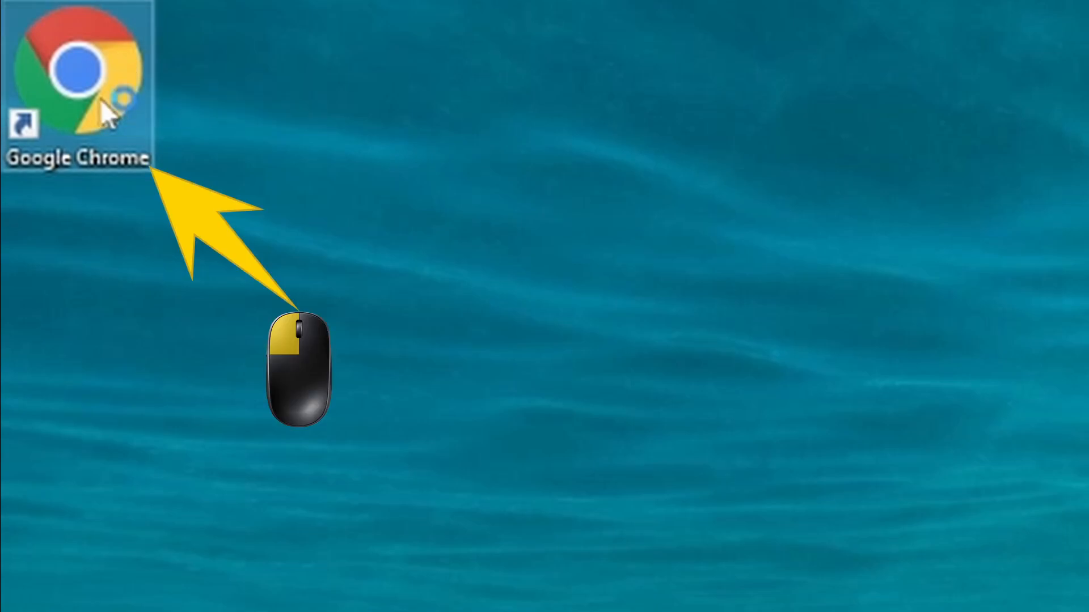
Launch Google Chrome from its desktop shortcut to reach the Google search page.
{"action": "double_click", "coordinate": [73, 74]}
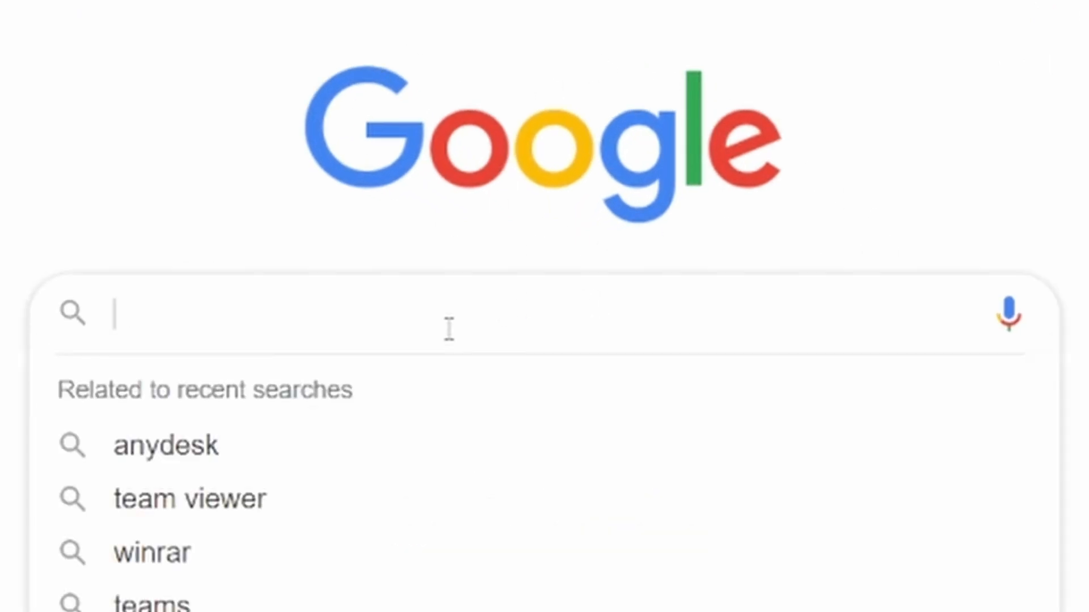
Type 'team' in Google and pick the 'teamviewer' suggestion to run the search.
{"action": "type", "text": "team"}
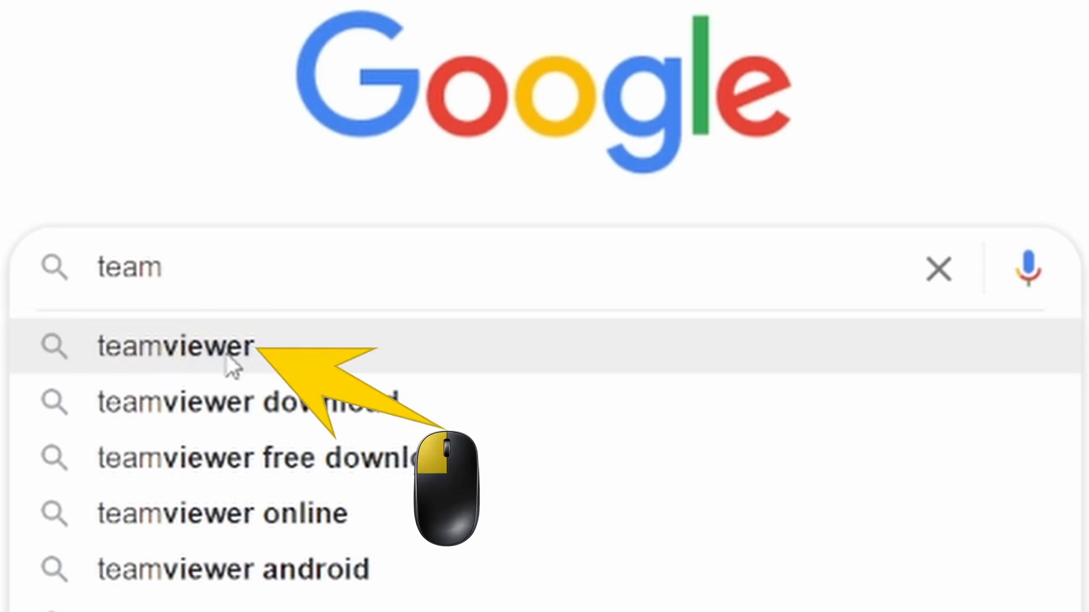
{"action": "left_click", "coordinate": [170, 347]}
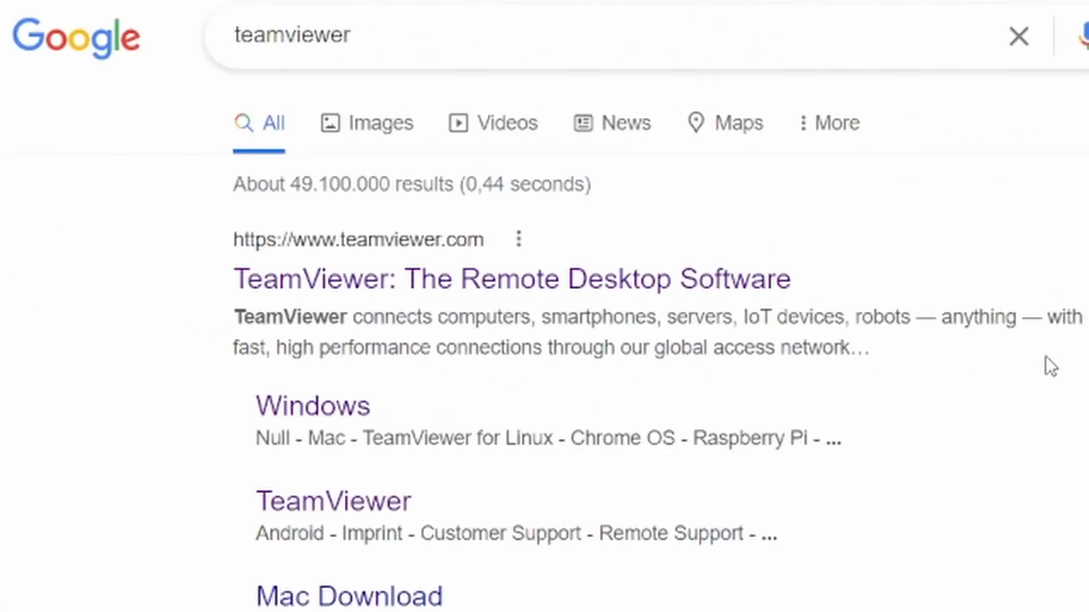
{"action": "mouse_move", "coordinate": [293, 295]}
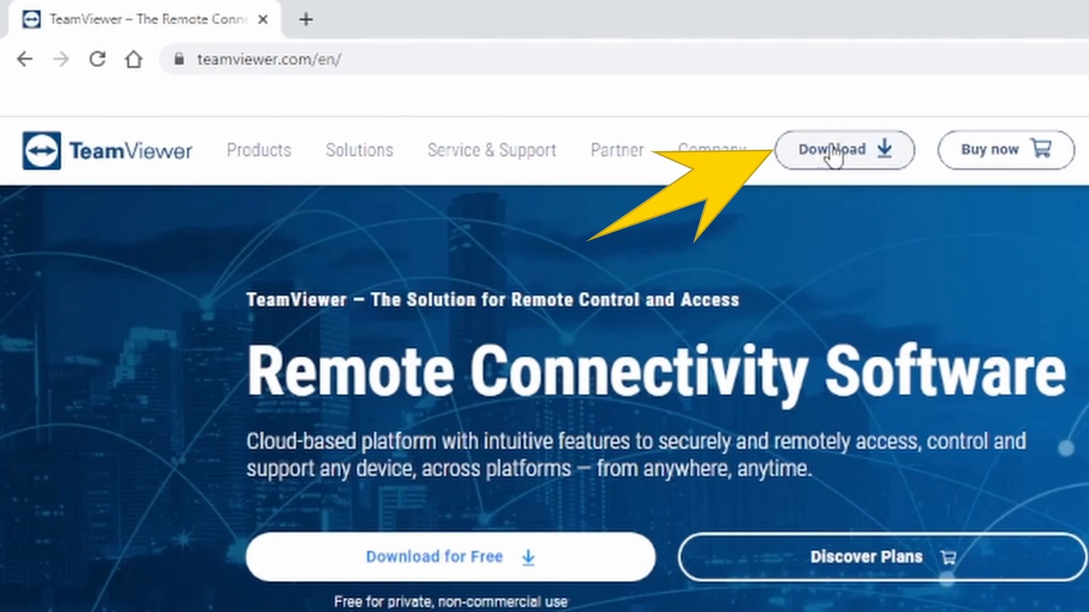
Go to the Download page in the TeamViewer site's top navigation.
{"action": "left_click", "coordinate": [836, 150]}
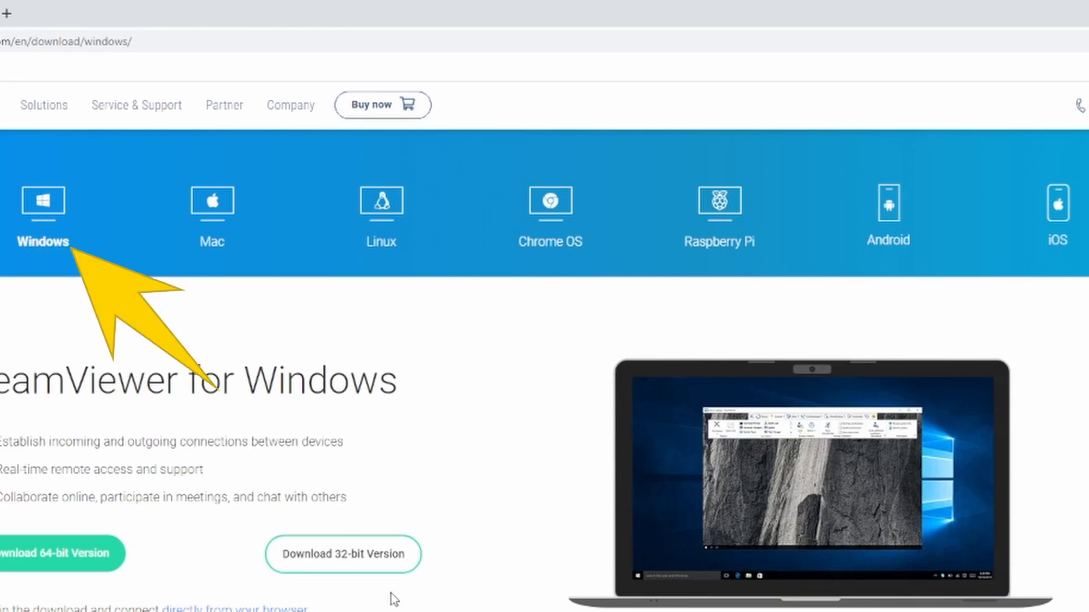
{"action": "mouse_move", "coordinate": [397, 218]}
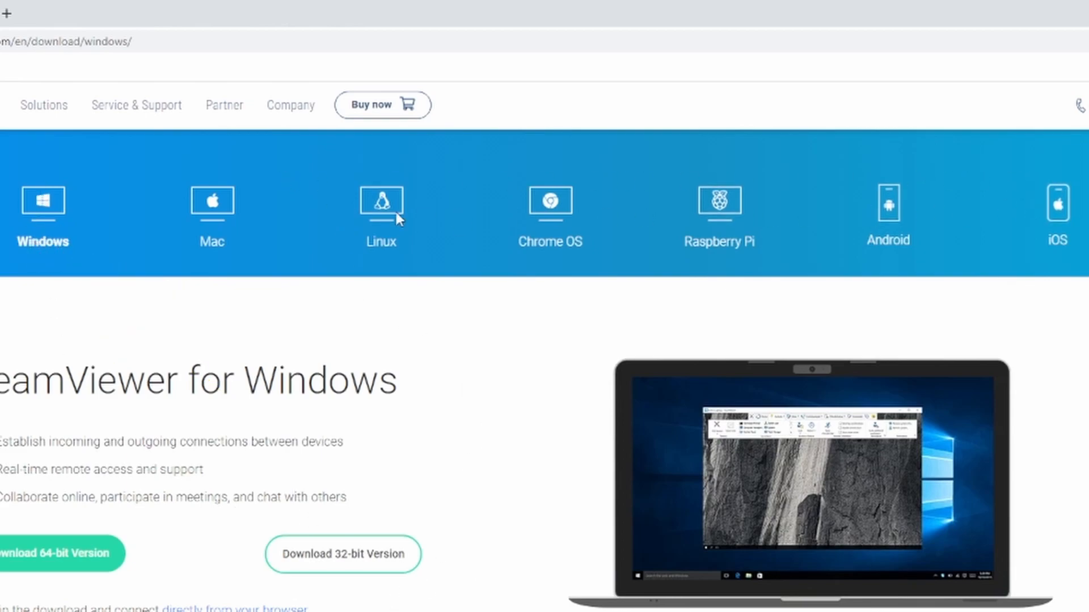
Scroll down the download page to TeamViewer QuickSupport and download TeamViewerQS.exe.
{"action": "scroll", "scroll_direction": "down", "scroll_amount": 3}
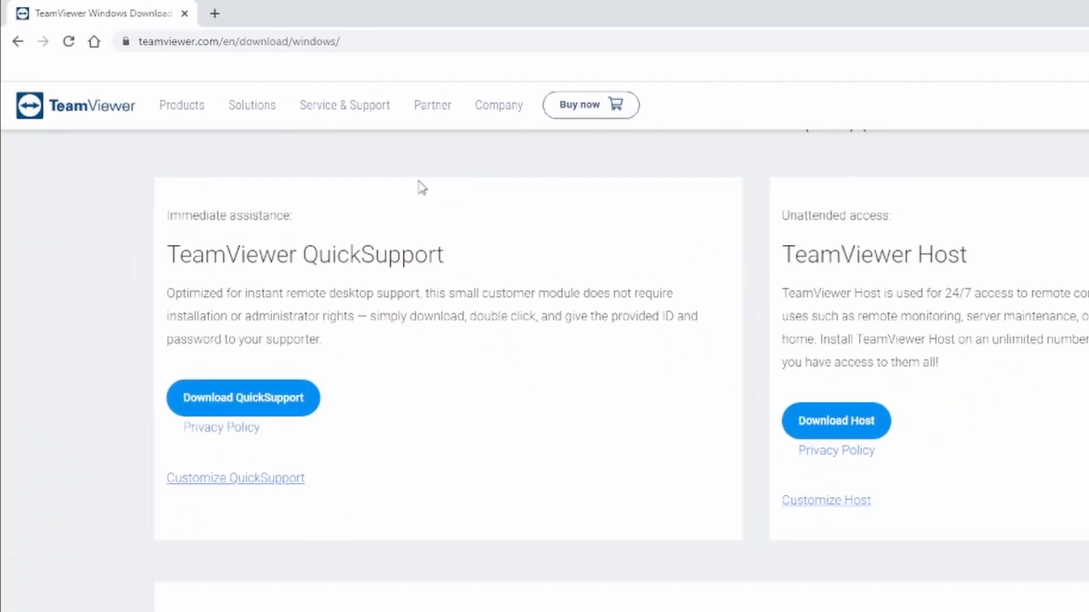
{"action": "scroll", "scroll_direction": "down", "scroll_amount": 3}
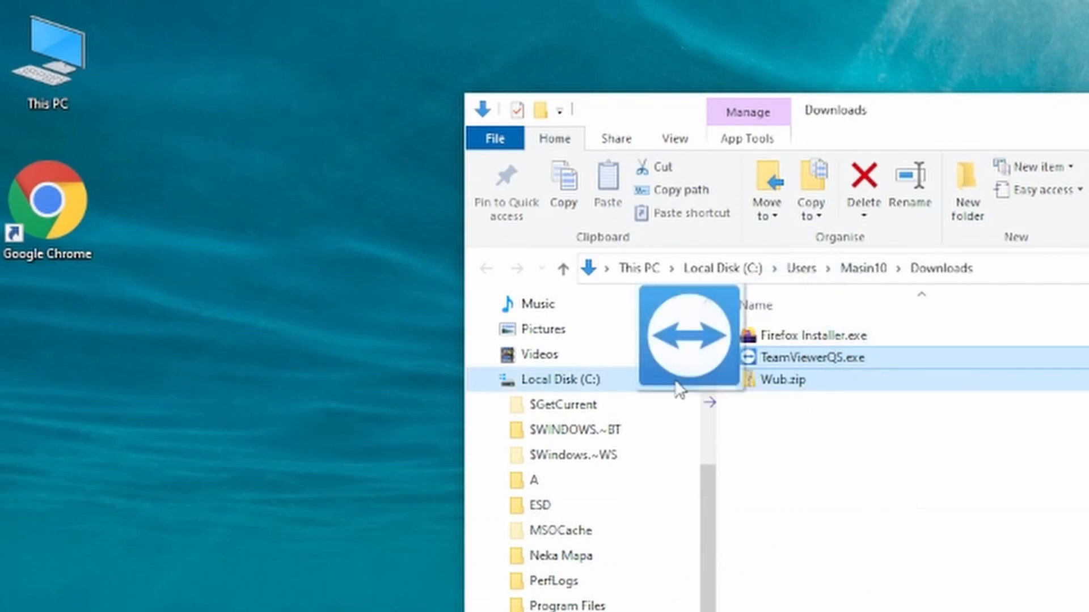
Drag TeamViewerQS.exe from Downloads onto the desktop, placing it under the Google Chrome icon.
{"action": "left_click_drag", "start_coordinate": [688, 337], "coordinate": [239, 201]}
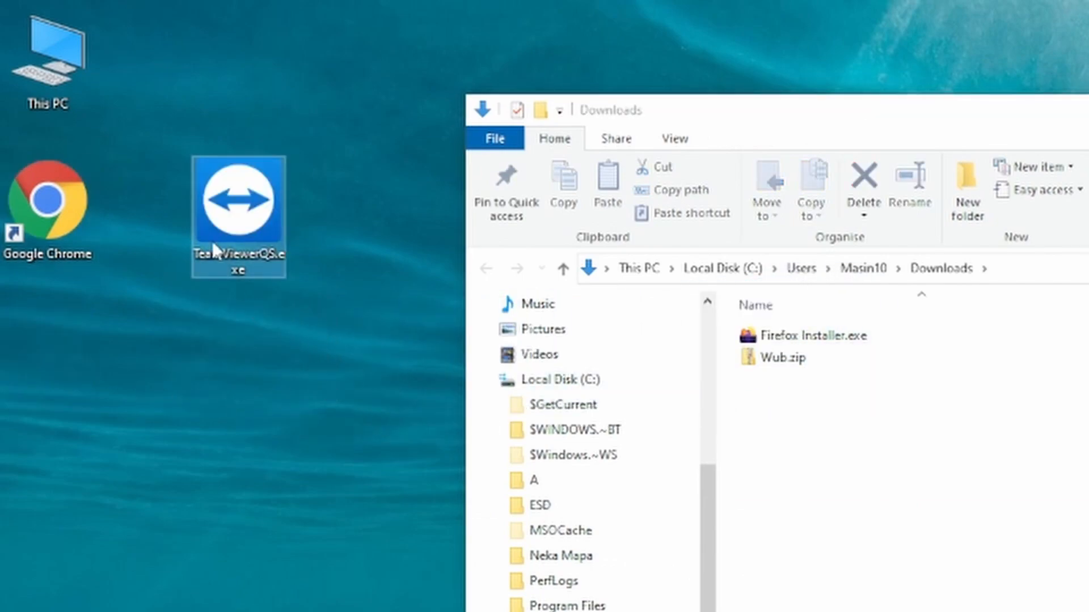
{"action": "left_click_drag", "start_coordinate": [237, 202], "coordinate": [47, 352]}
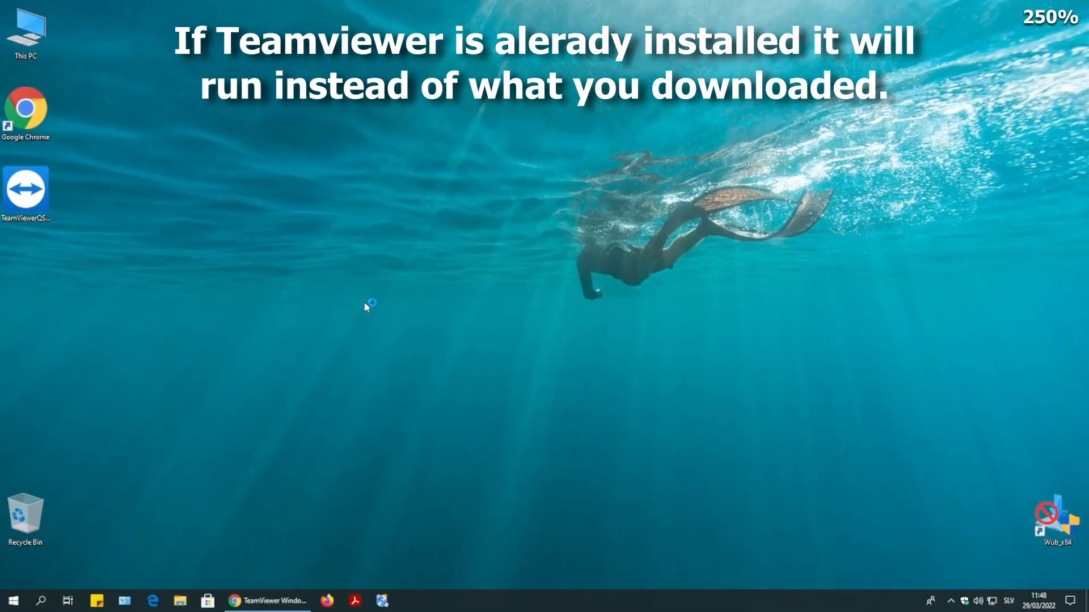
{"action": "mouse_move", "coordinate": [365, 308]}
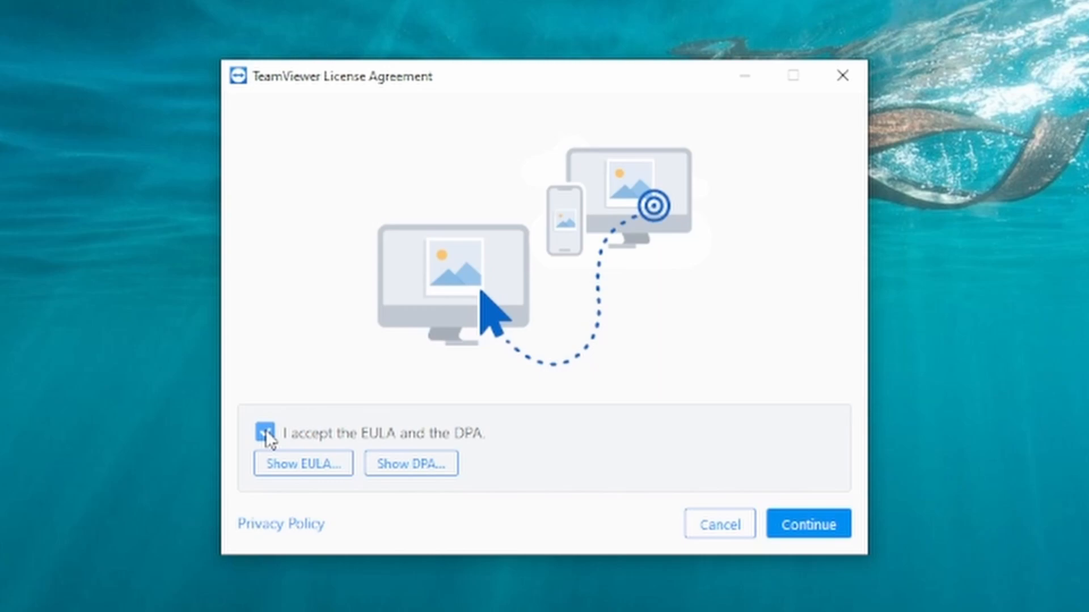
Tick 'I accept the EULA and the DPA' and continue into QuickSupport.
{"action": "left_click", "coordinate": [264, 433]}
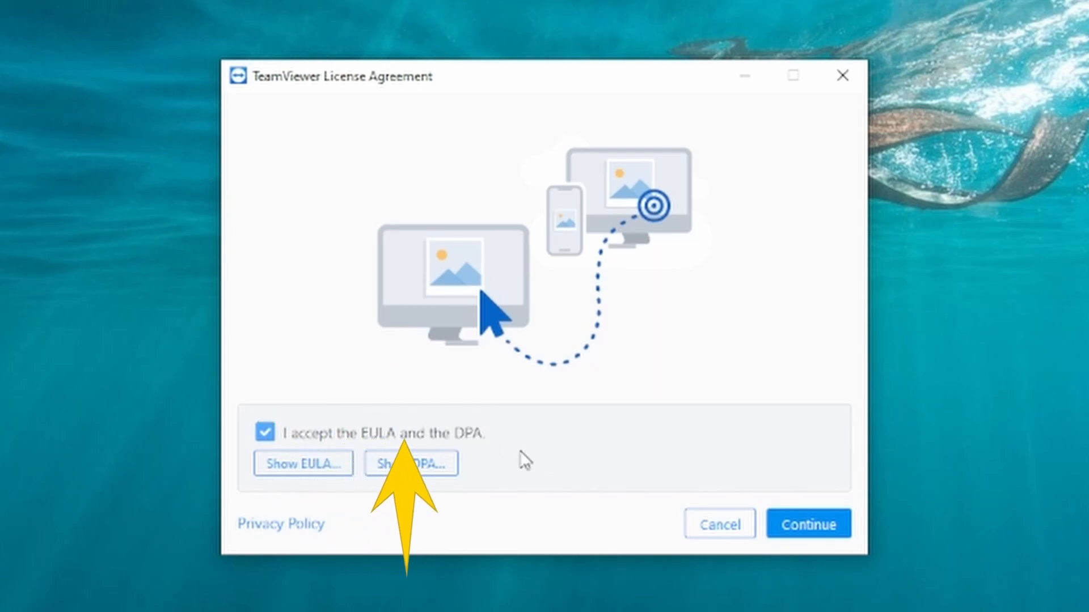
{"action": "left_click", "coordinate": [809, 524]}
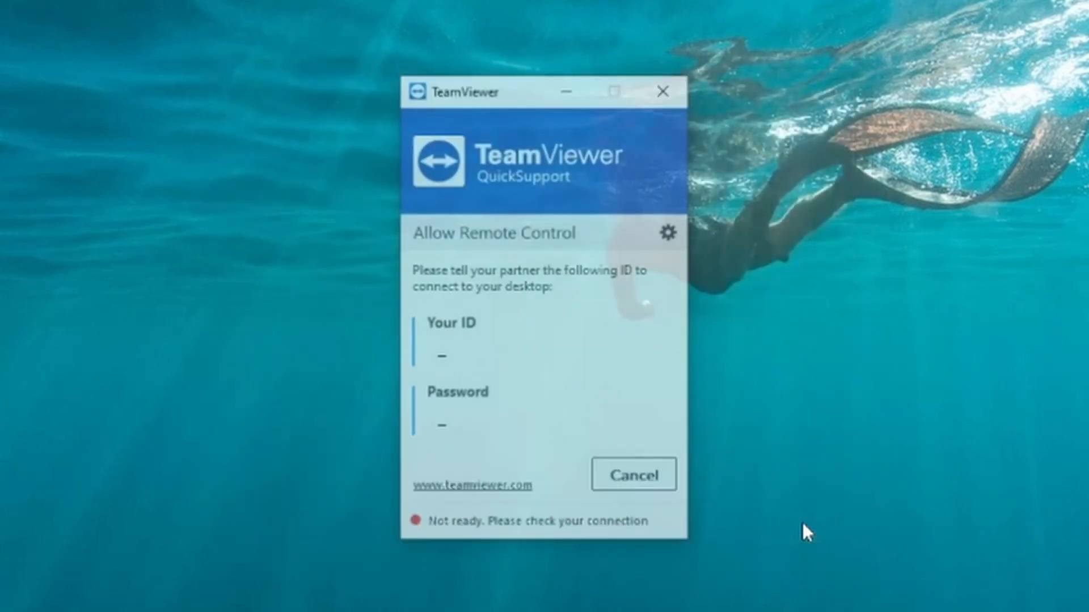